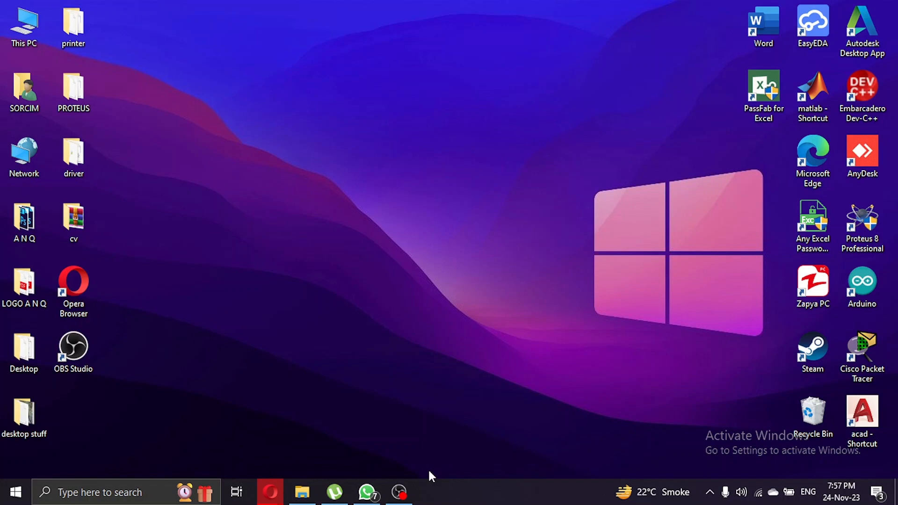
{"action": "mouse_move", "coordinate": [427, 471]}
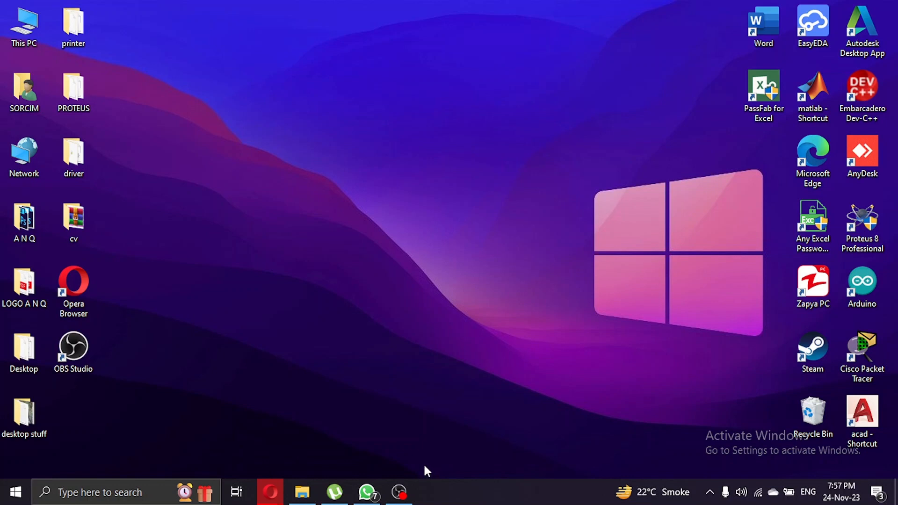
{"action": "mouse_move", "coordinate": [338, 467]}
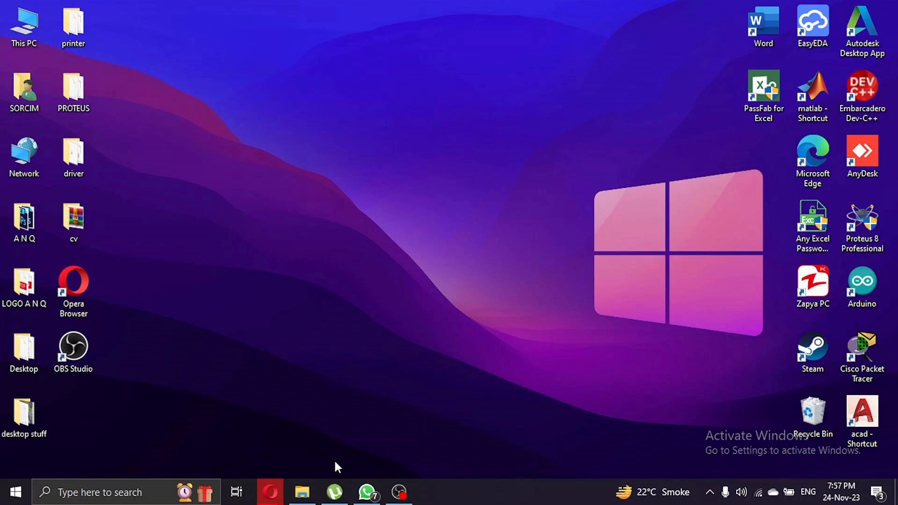
Step: Switch to the Shopify admin and show the store details settings page
{"action": "left_click", "coordinate": [269, 492]}
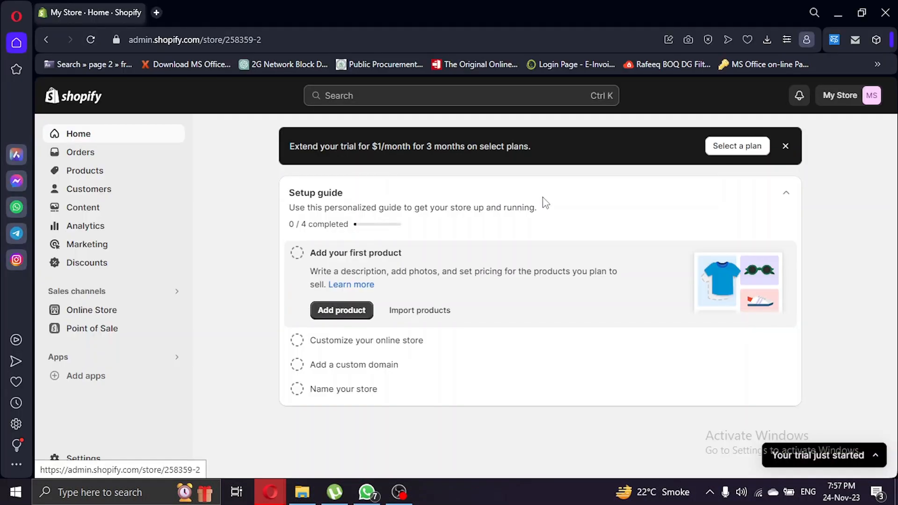
{"action": "mouse_move", "coordinate": [99, 437]}
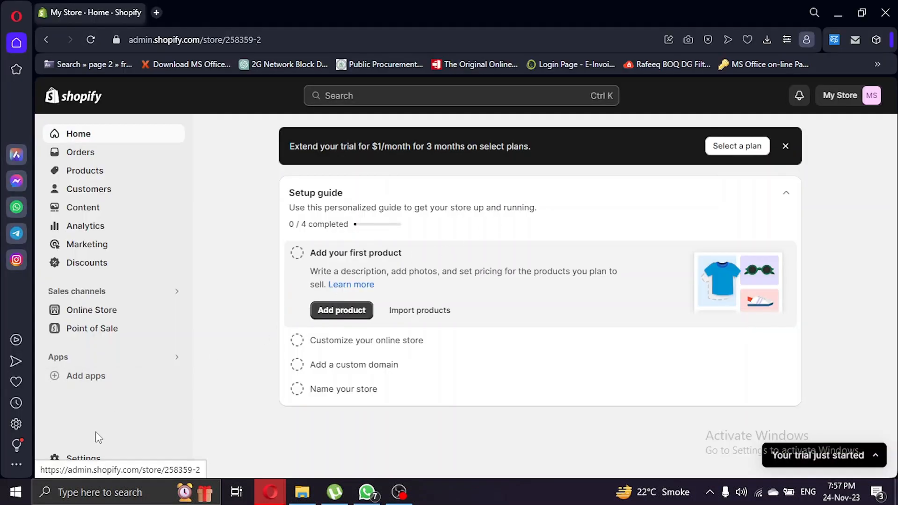
{"action": "left_click", "coordinate": [83, 457]}
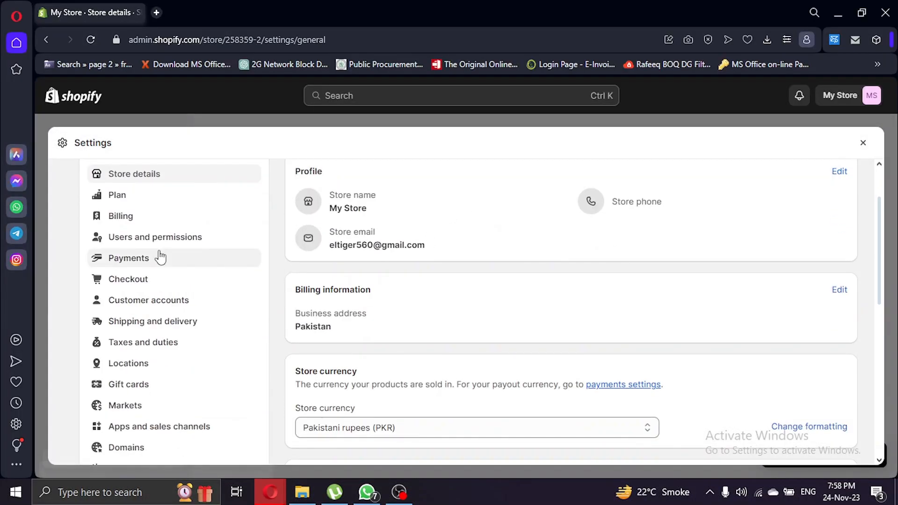
Step: Show the Payments settings' list of available third-party payment providers
{"action": "left_click", "coordinate": [128, 258]}
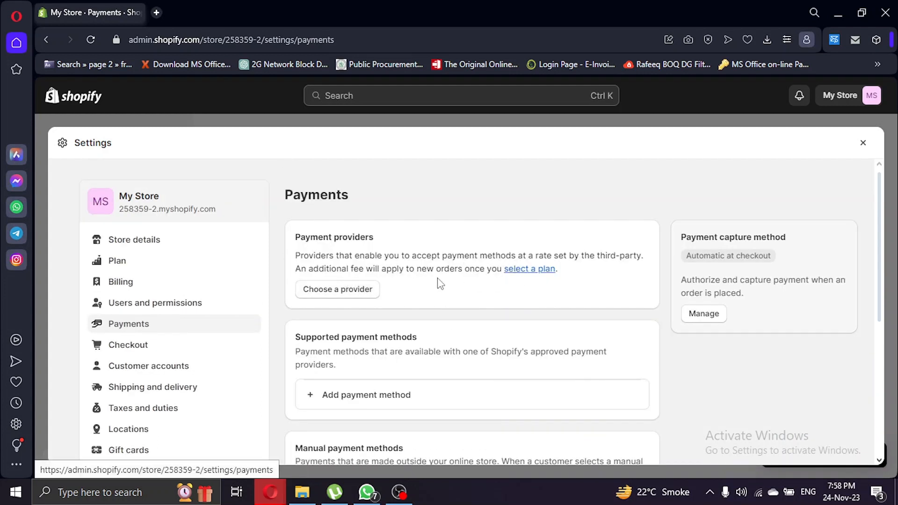
{"action": "mouse_move", "coordinate": [328, 314]}
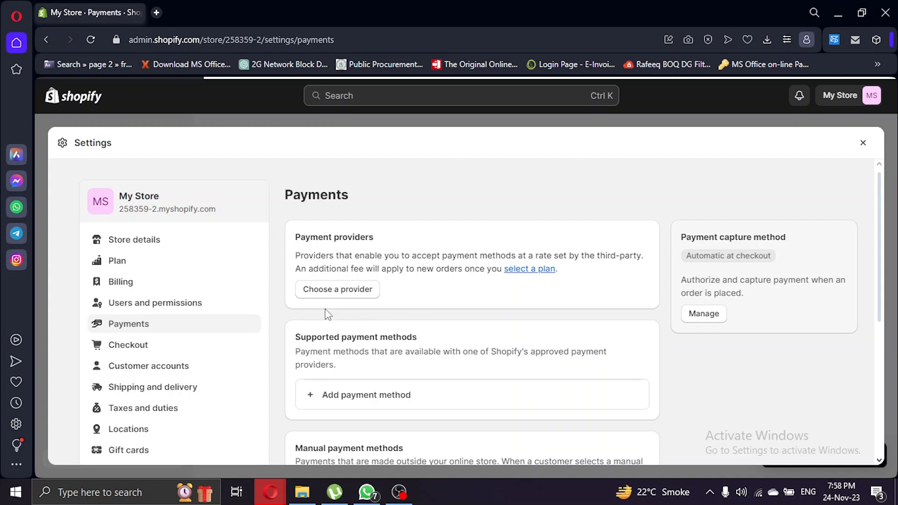
{"action": "left_click", "coordinate": [337, 289]}
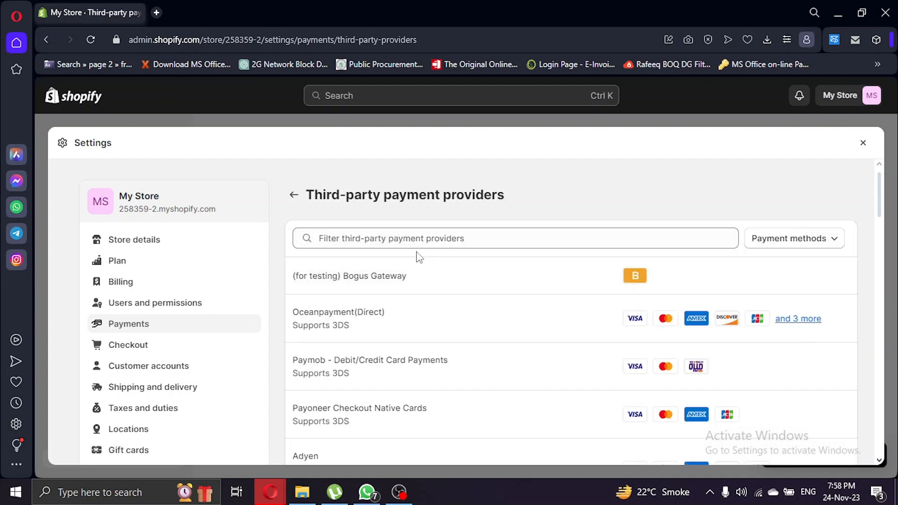
{"action": "scroll", "scroll_direction": "down", "scroll_amount": 3}
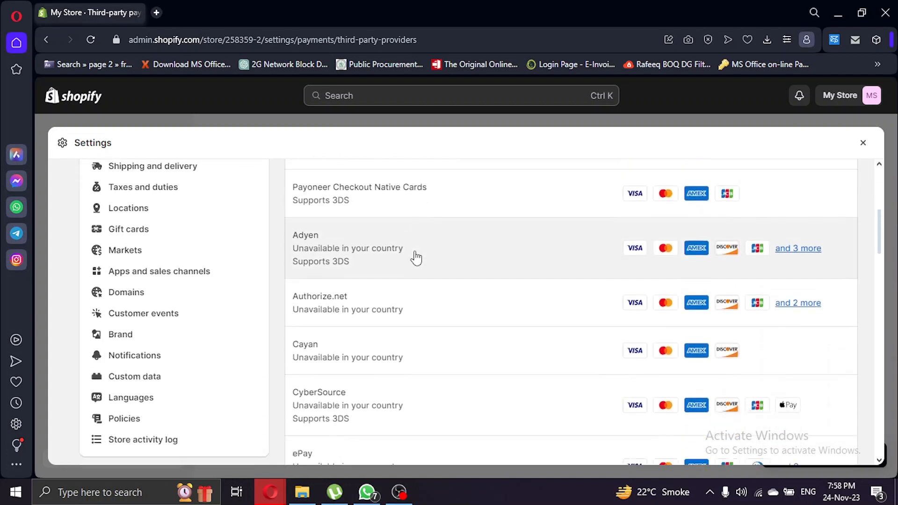
{"action": "scroll", "scroll_direction": "down", "scroll_amount": 3}
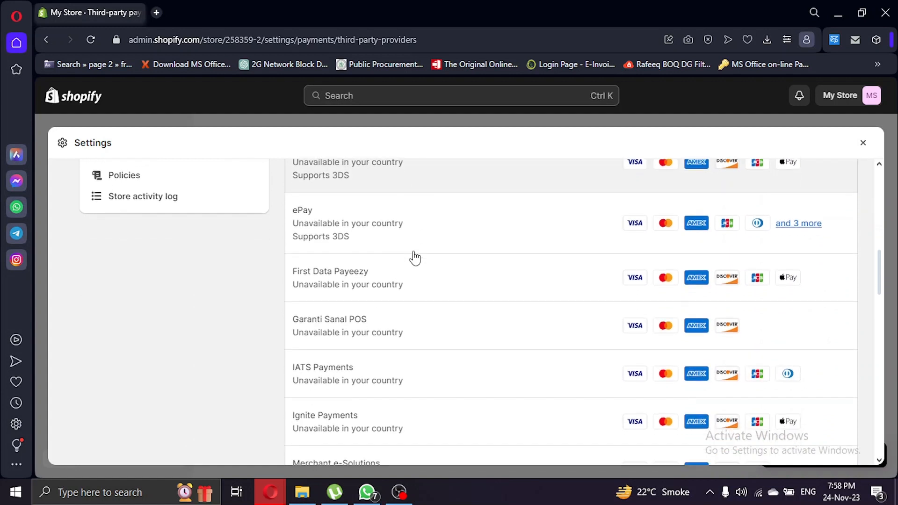
{"action": "scroll", "scroll_direction": "down", "scroll_amount": 3}
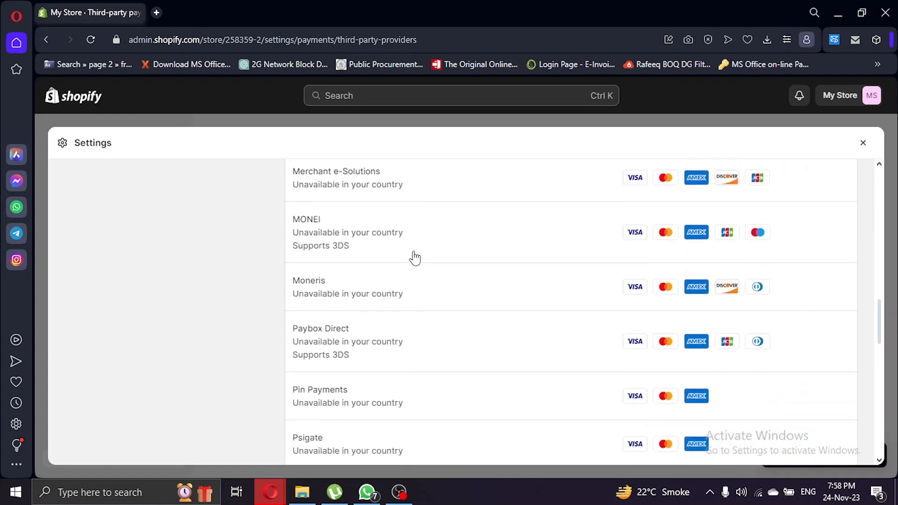
{"action": "scroll", "scroll_direction": "down", "scroll_amount": 3}
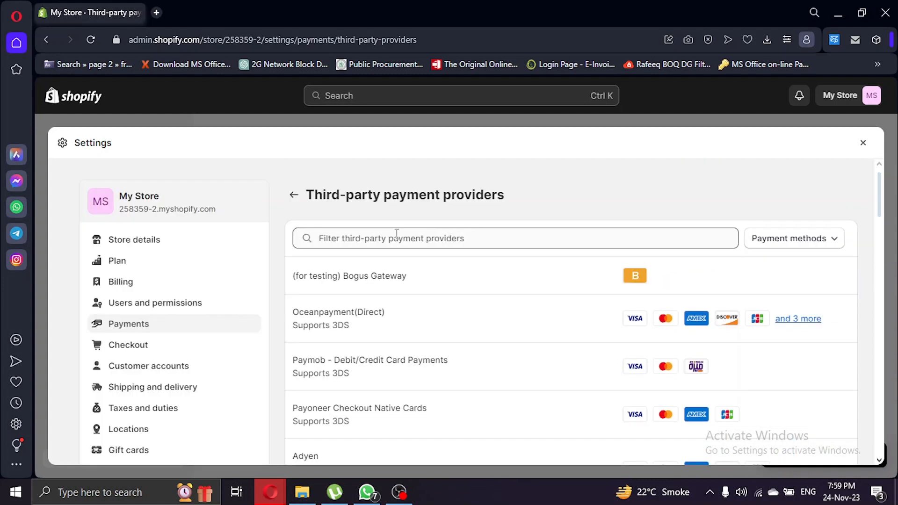
Step: Filter providers by 'air', find no matches, clear it and start again with 'a'
{"action": "type", "text": "a"}
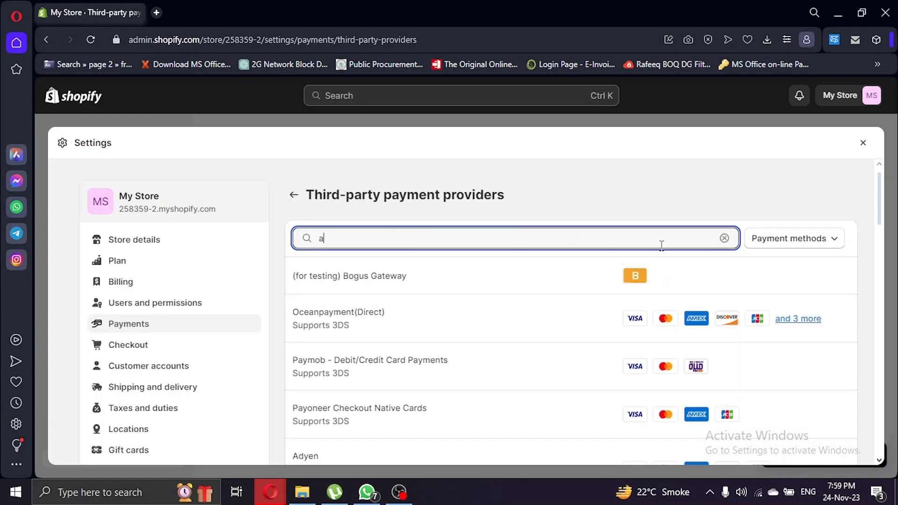
{"action": "type", "text": "n"}
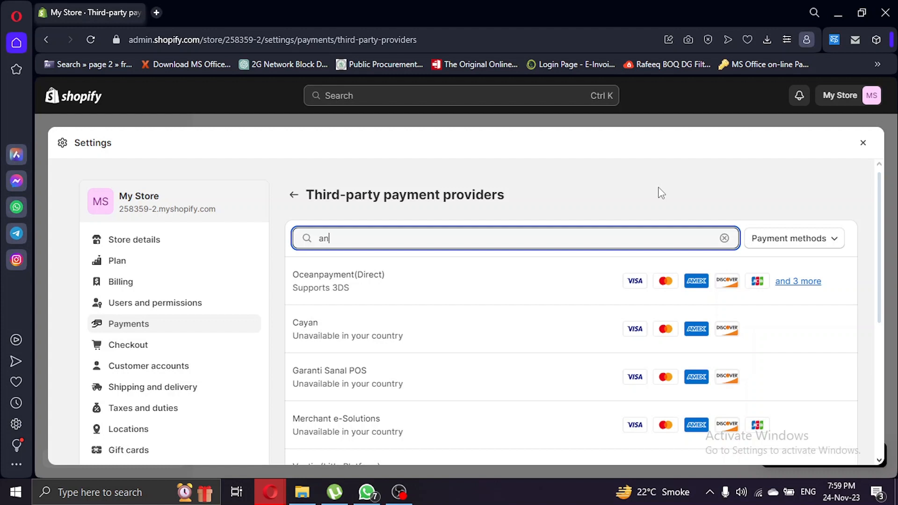
{"action": "type", "text": "ir"}
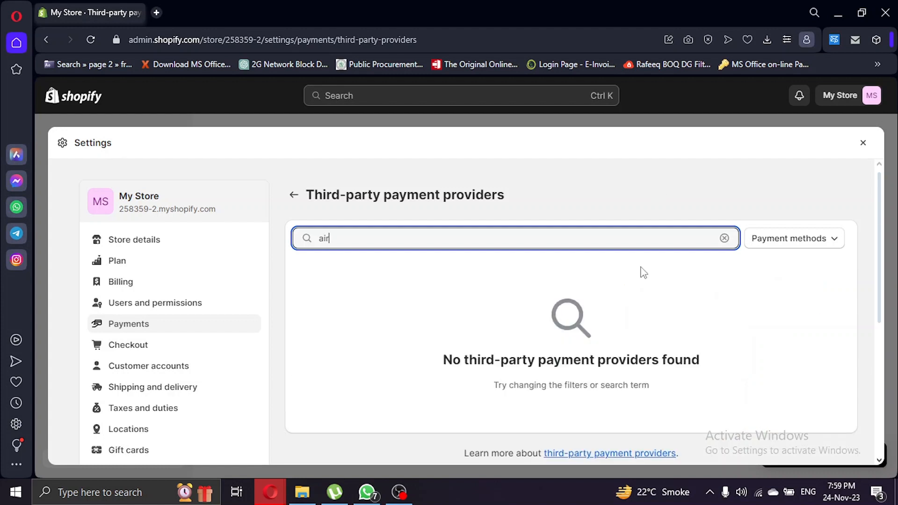
{"action": "key", "text": "Backspace"}
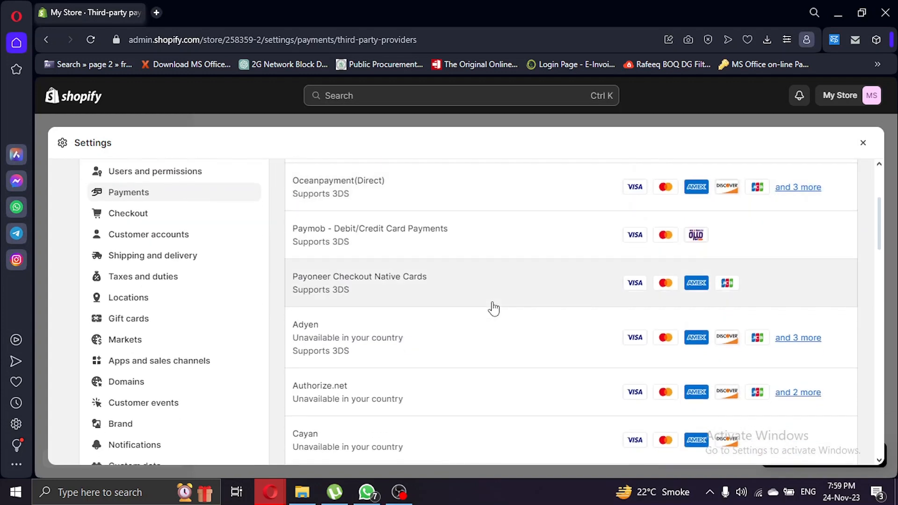
{"action": "type", "text": "a"}
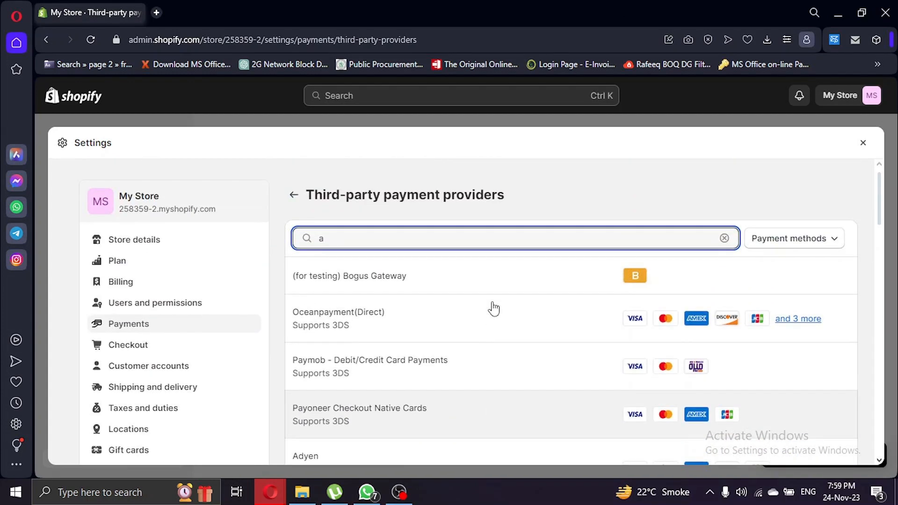